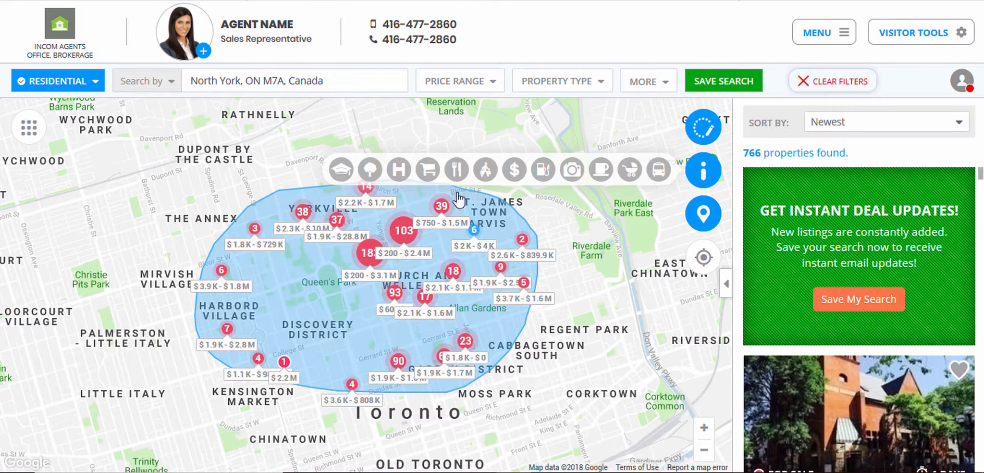
# - Show school markers on the map and dismiss the University of Toronto info card
pyautogui.click(340, 170)
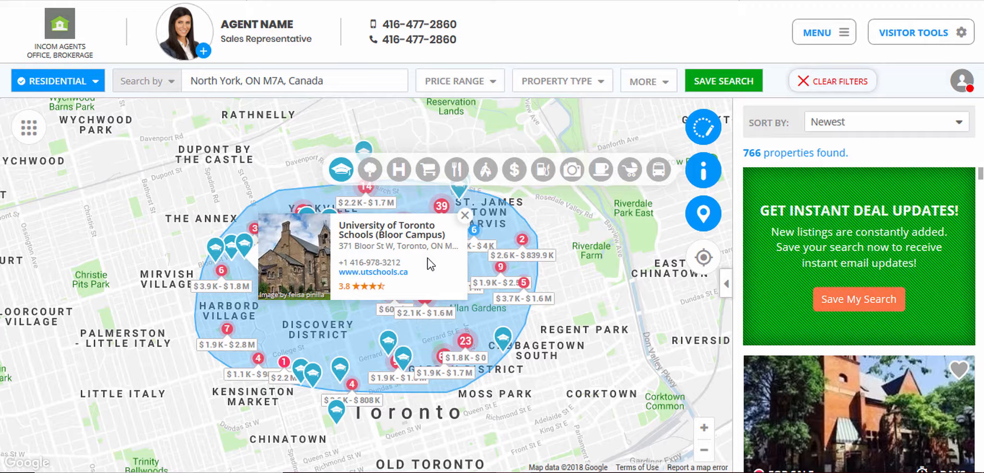
pyautogui.click(859, 298)
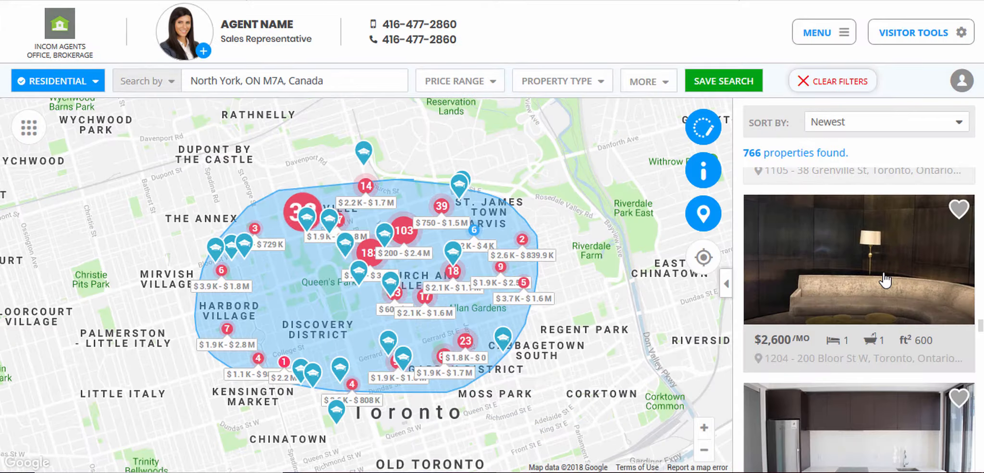
pyautogui.click(857, 258)
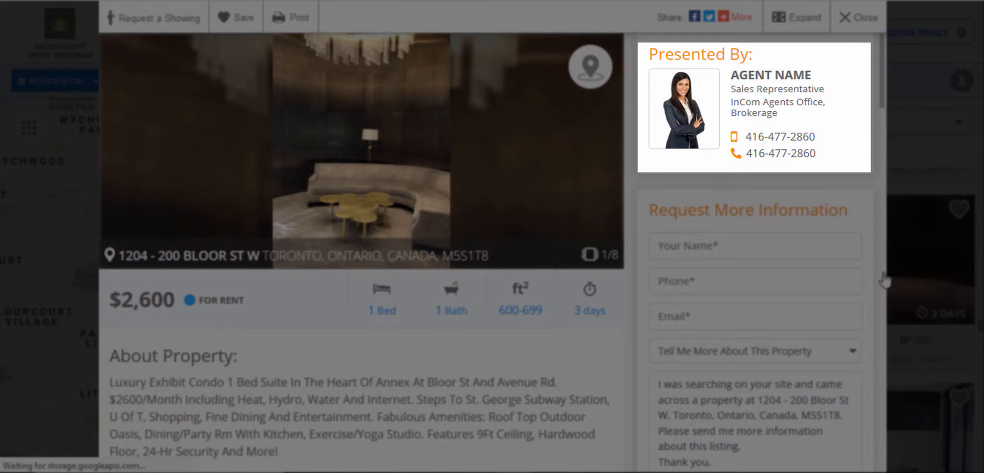
pyautogui.scroll(-3)
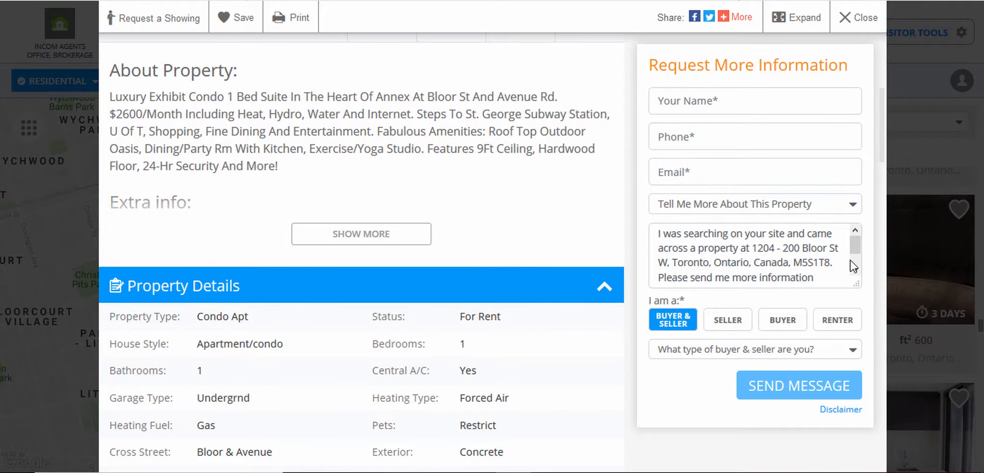
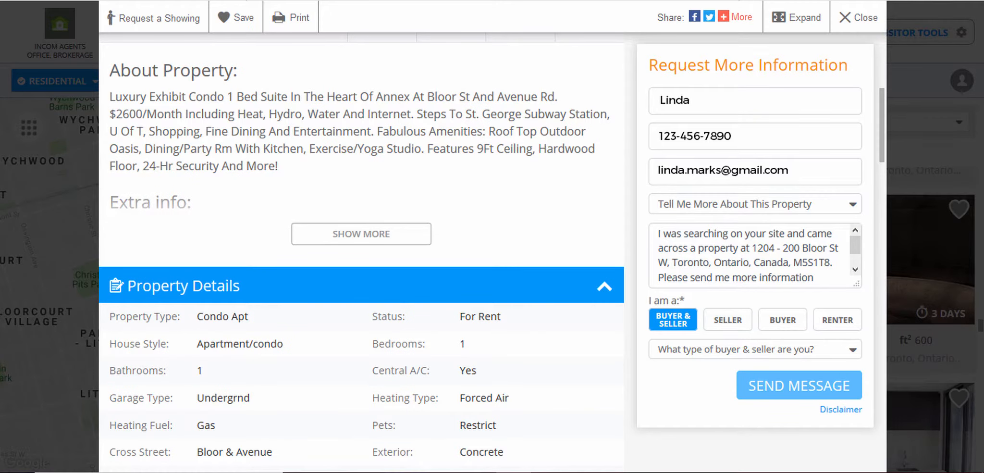
pyautogui.click(797, 385)
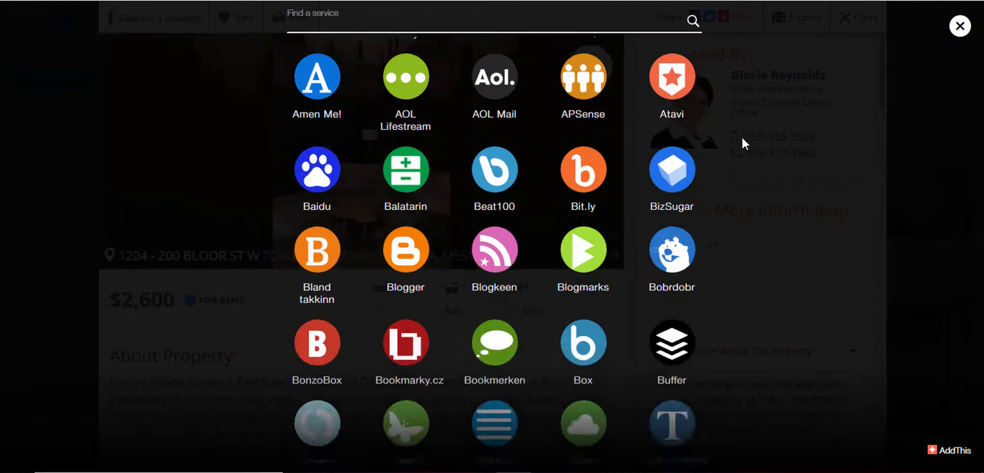
# - Post the $2,600 Bloor St W condo listing to Facebook from the share services
pyautogui.scroll(-3)
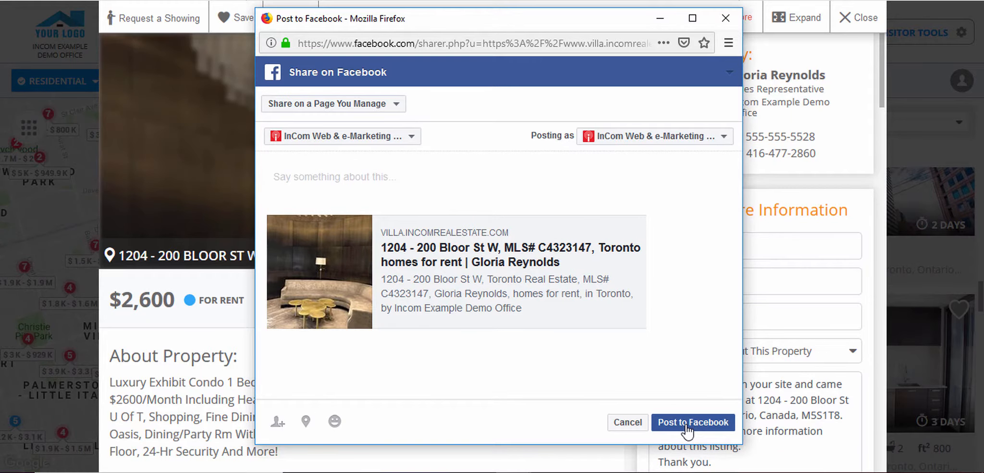
pyautogui.click(693, 422)
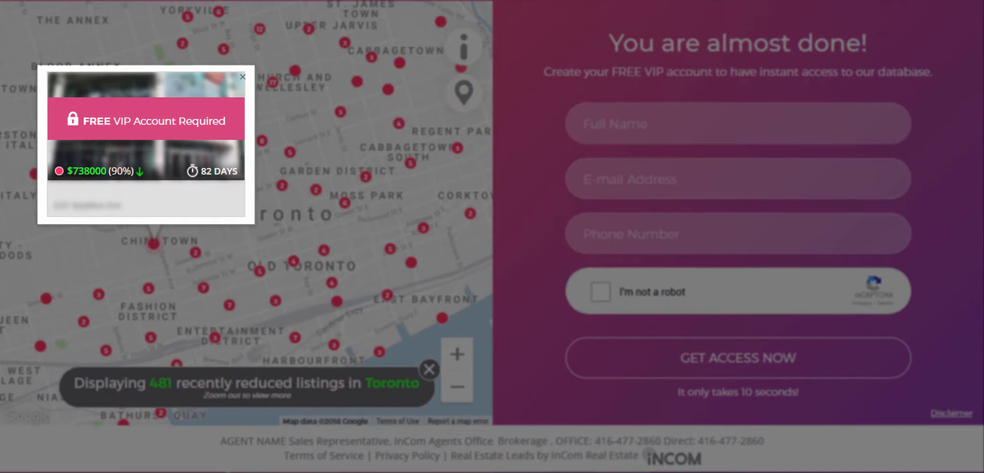
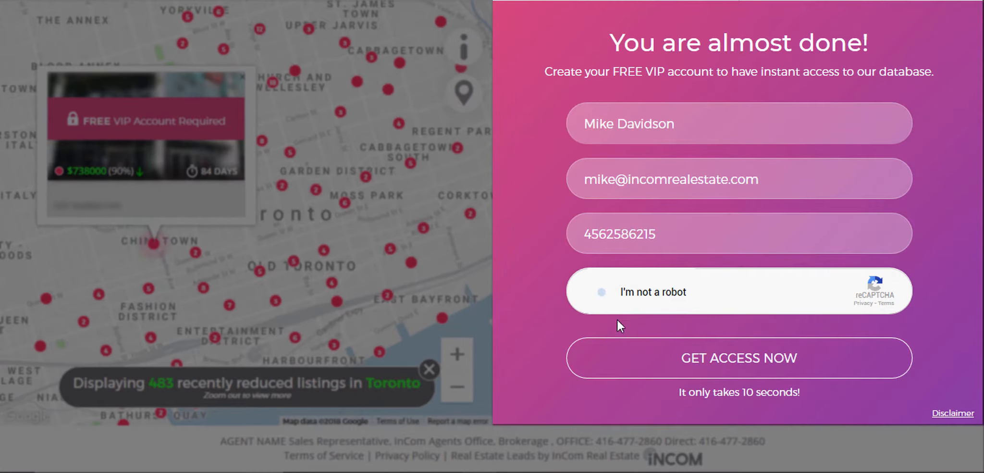
pyautogui.click(739, 358)
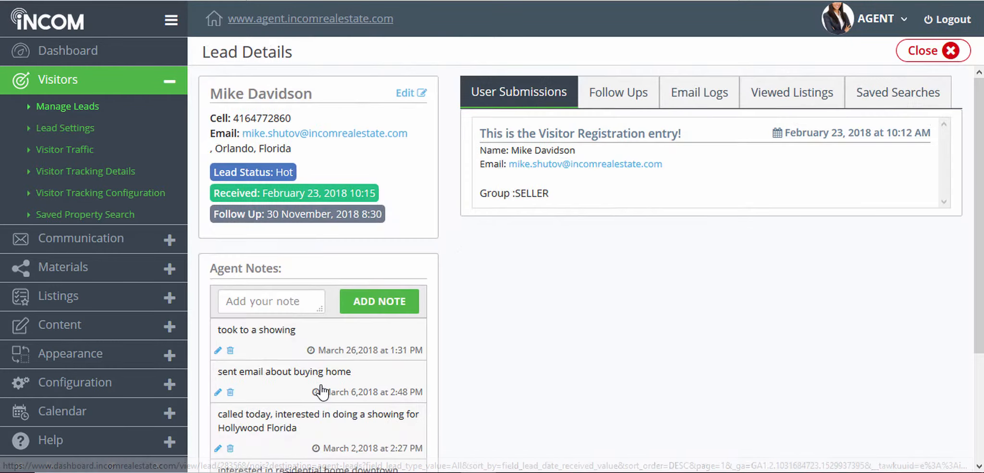
# - Browse the lead's Email Logs campaign list and preview one drip e-mail
pyautogui.click(699, 92)
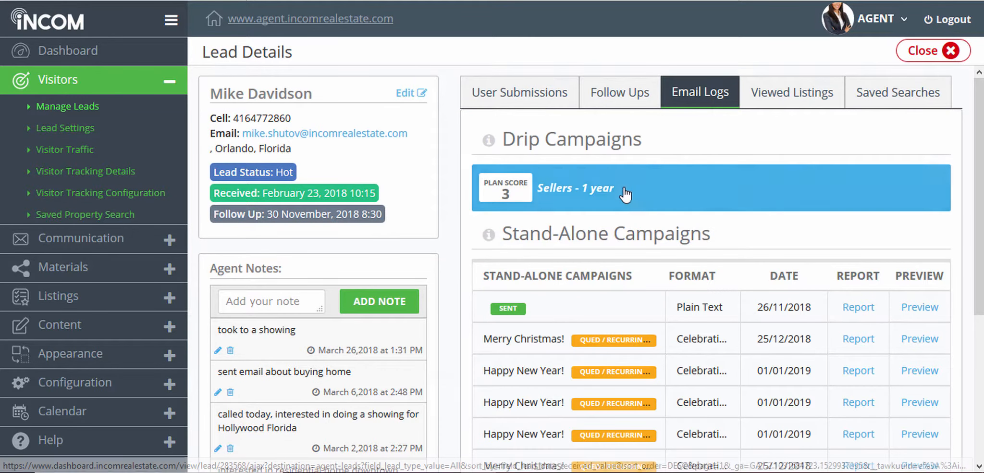
pyautogui.scroll(-3)
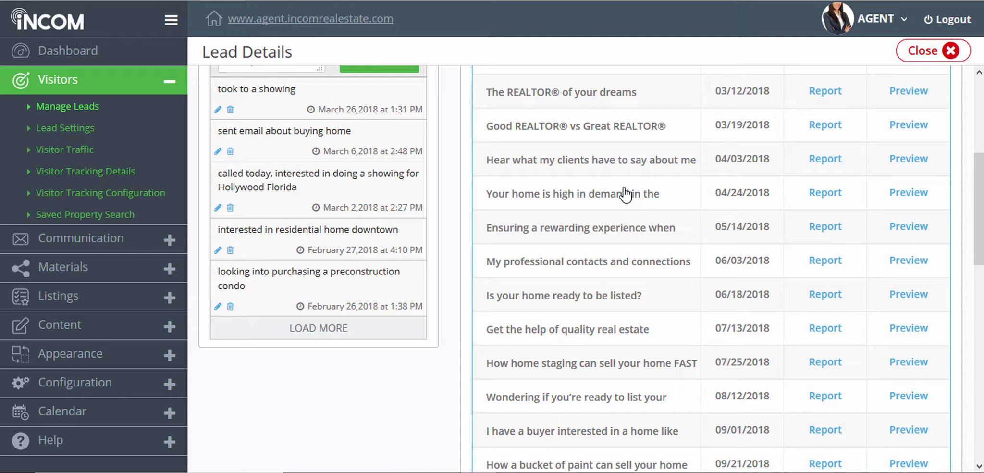
pyautogui.click(908, 395)
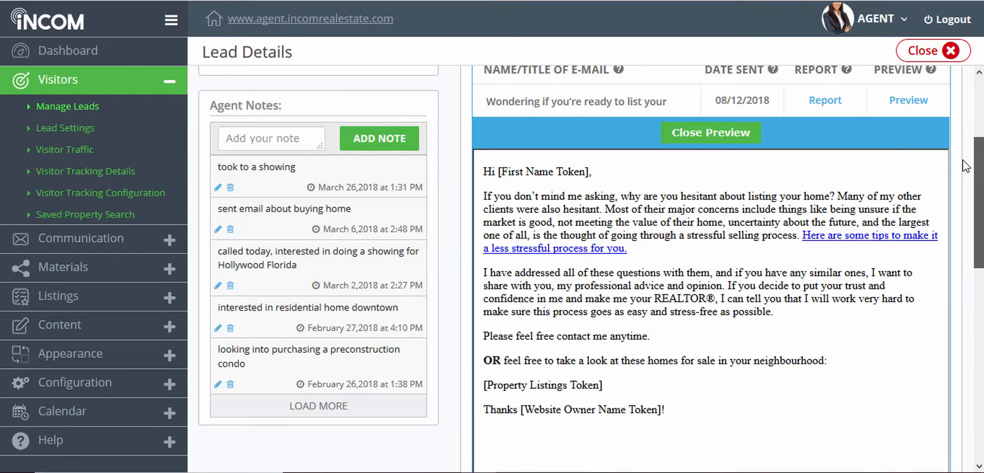
pyautogui.click(825, 100)
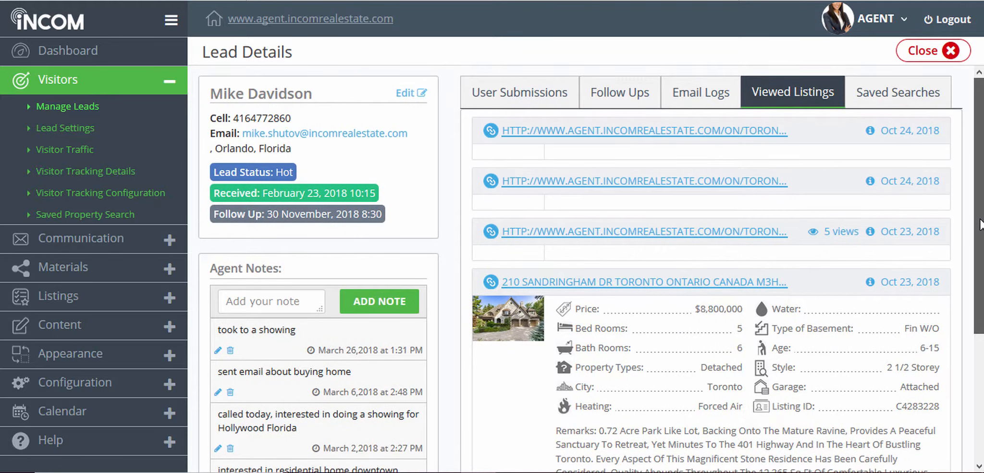
pyautogui.scroll(-3)
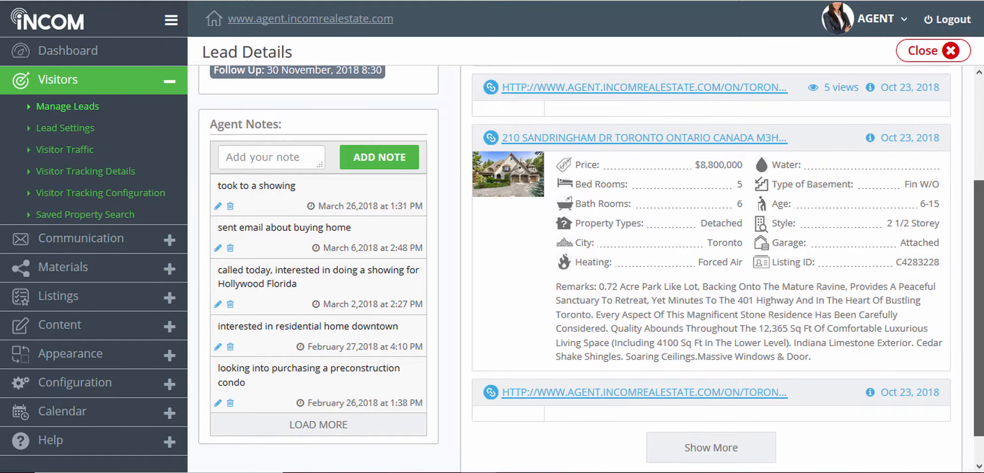
pyautogui.moveTo(869, 138)
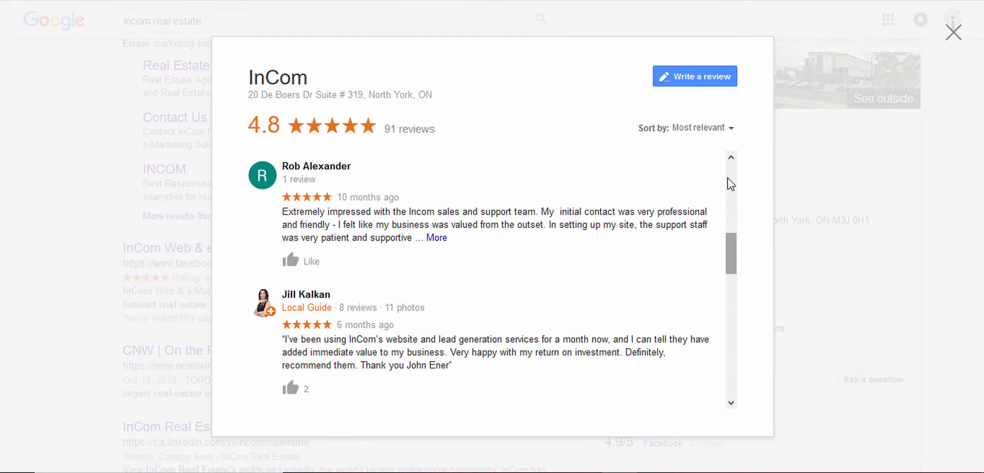
# - Scroll through the customer comments among InCom's 91 North York Google reviews
pyautogui.scroll(-3)
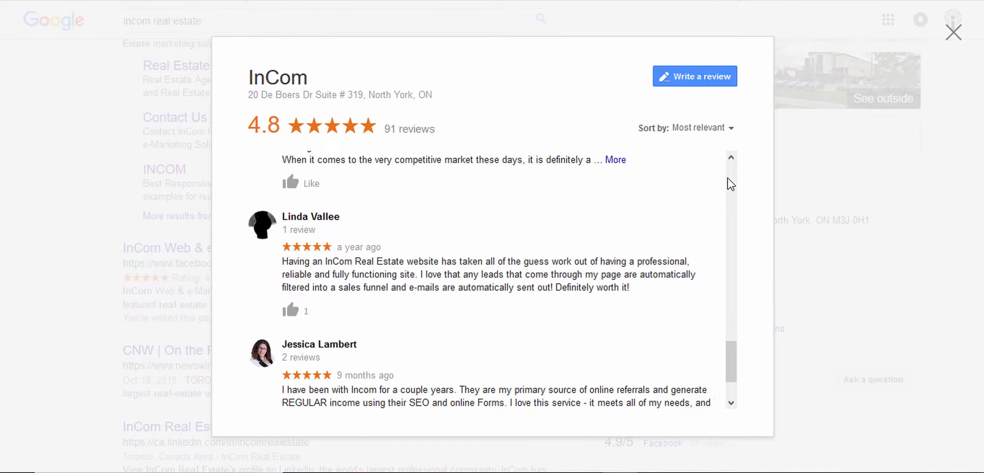